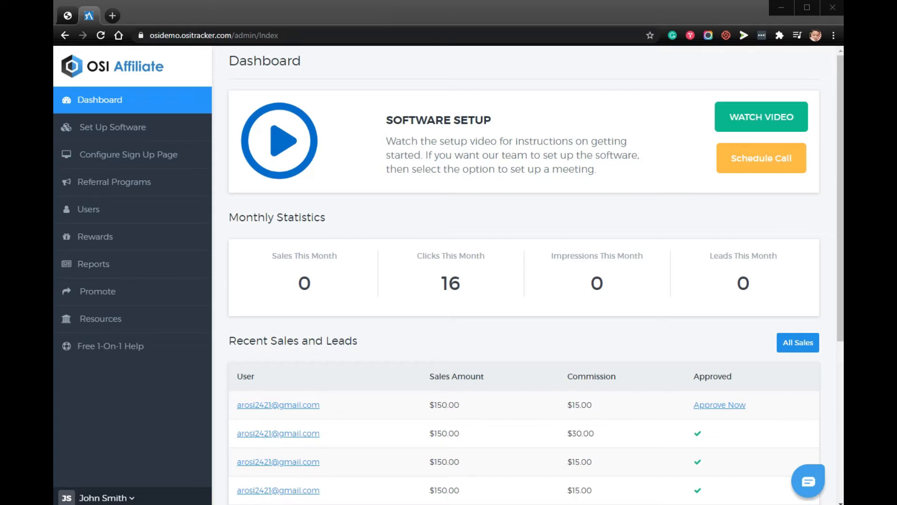
pyautogui.moveTo(350, 156)
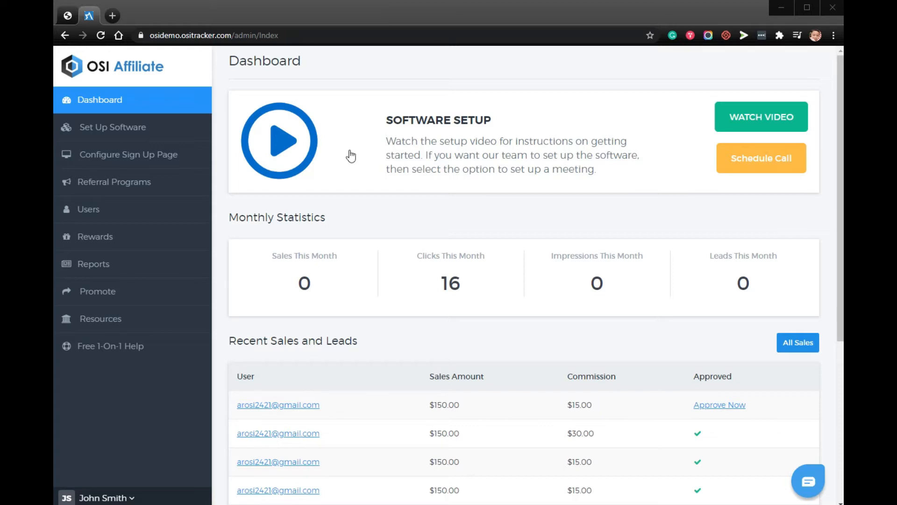
pyautogui.moveTo(238, 209)
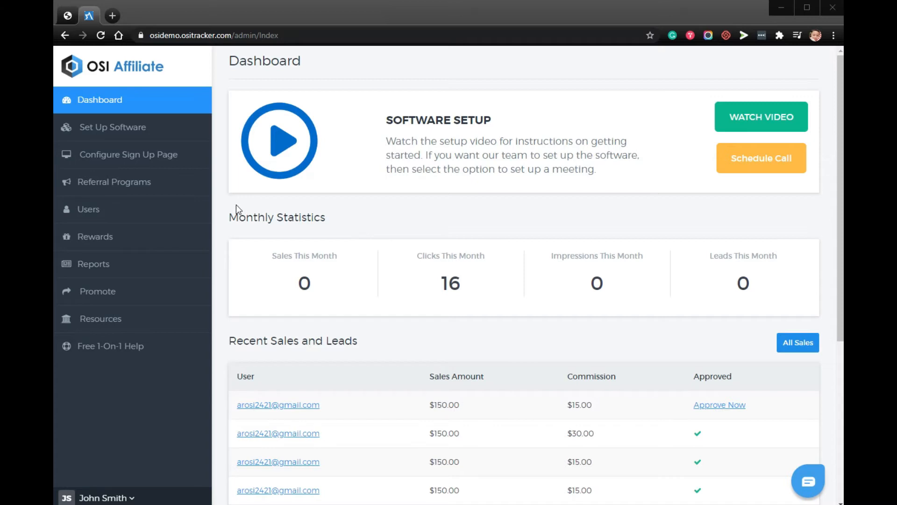
# - Go to the Referral Programs section from the admin dashboard sidebar
pyautogui.click(113, 181)
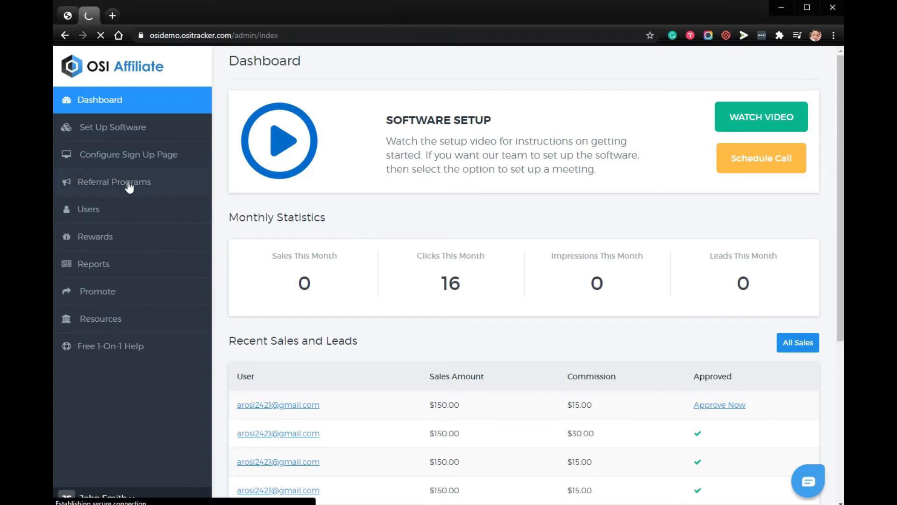
# - Reach the Email Templates list through Promotional Settings
pyautogui.click(113, 181)
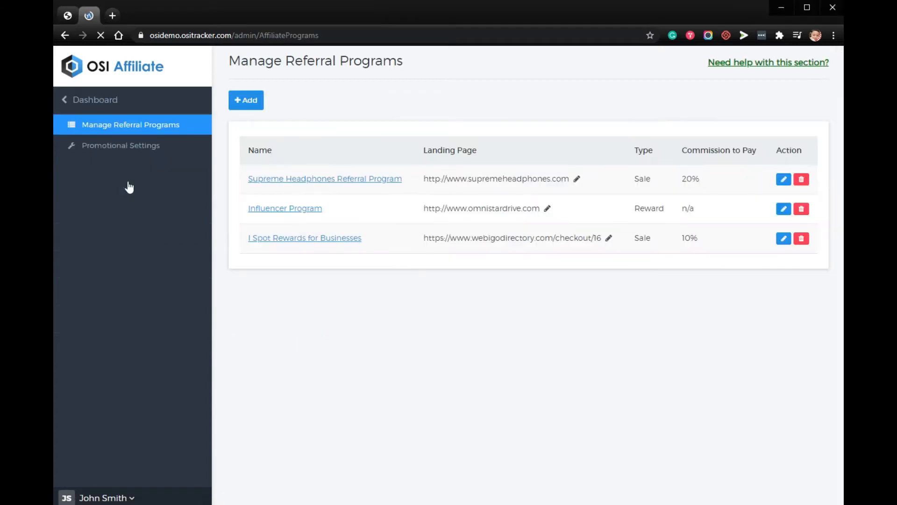
pyautogui.click(120, 145)
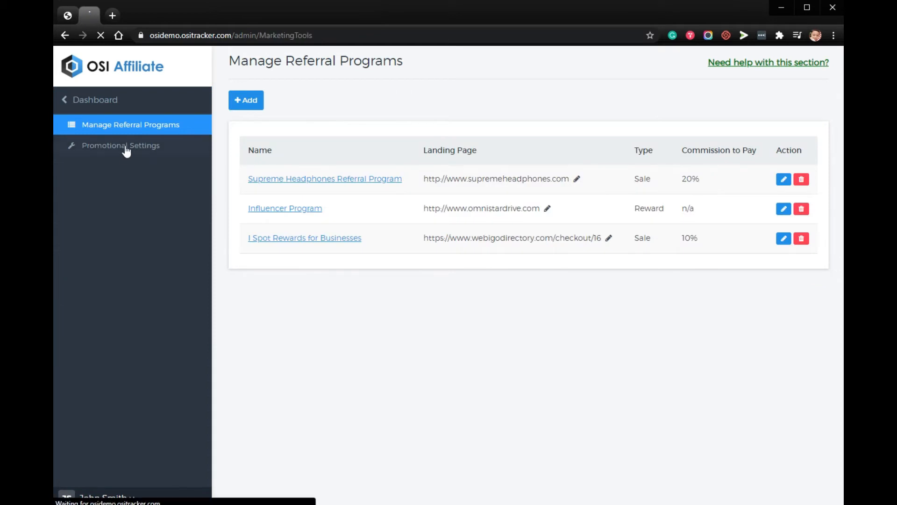
pyautogui.click(121, 145)
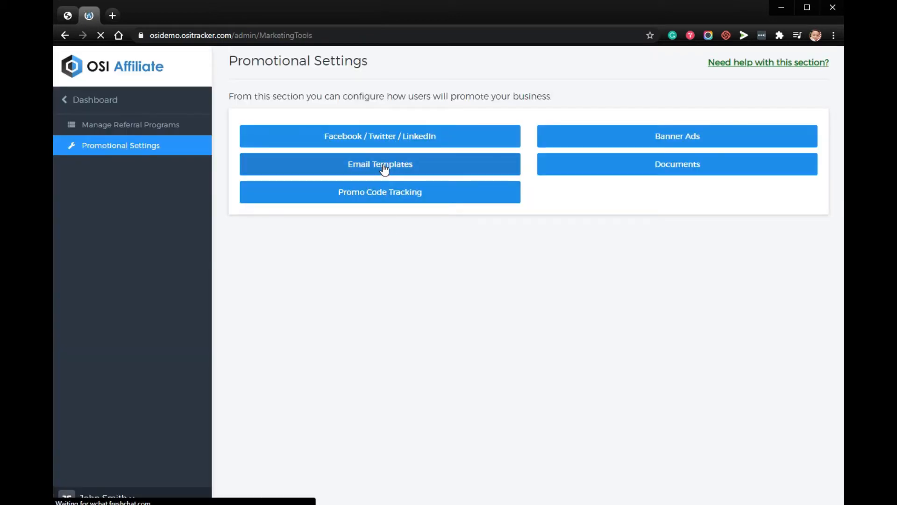
pyautogui.click(379, 164)
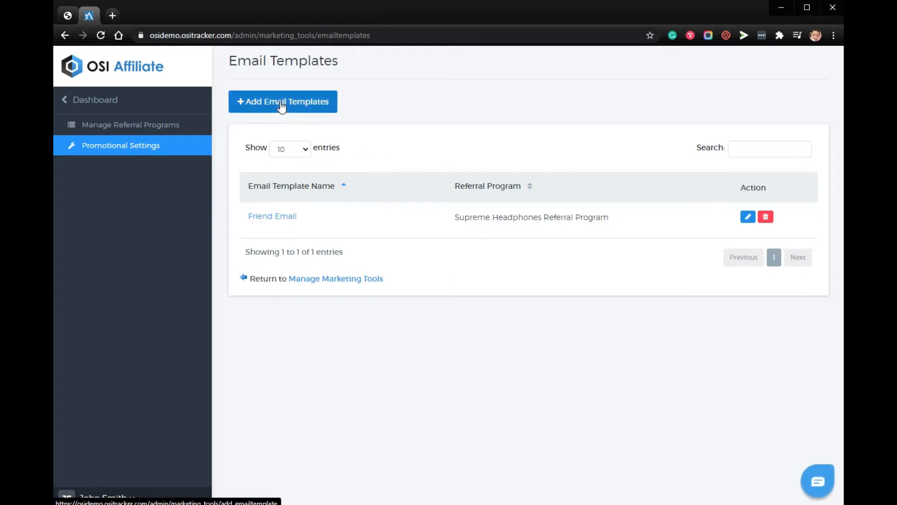
# - Create a new email template named 'Test' with body text 'Test' for the Supreme Headphones program
pyautogui.click(282, 100)
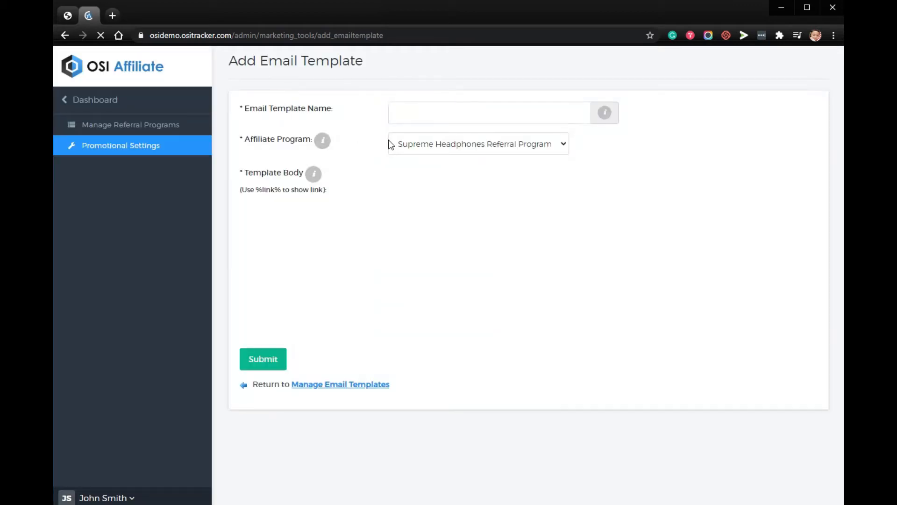
pyautogui.click(488, 113)
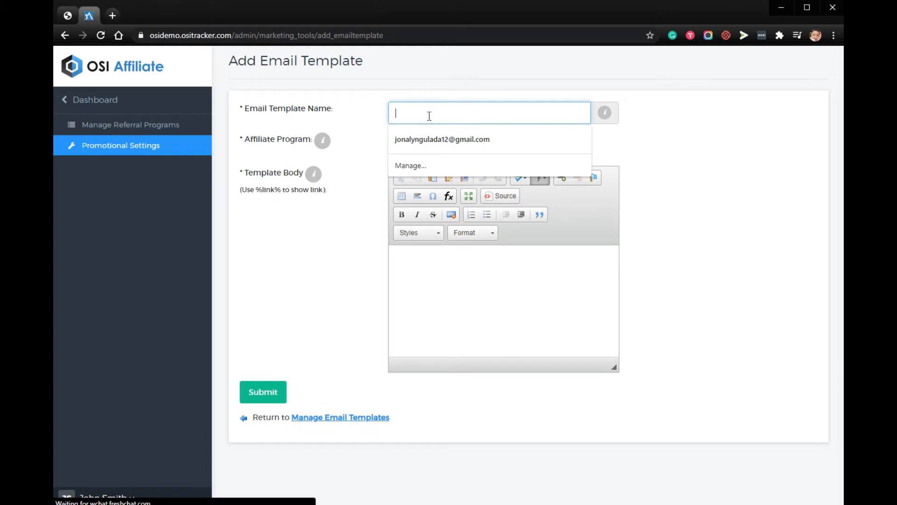
pyautogui.write('T')
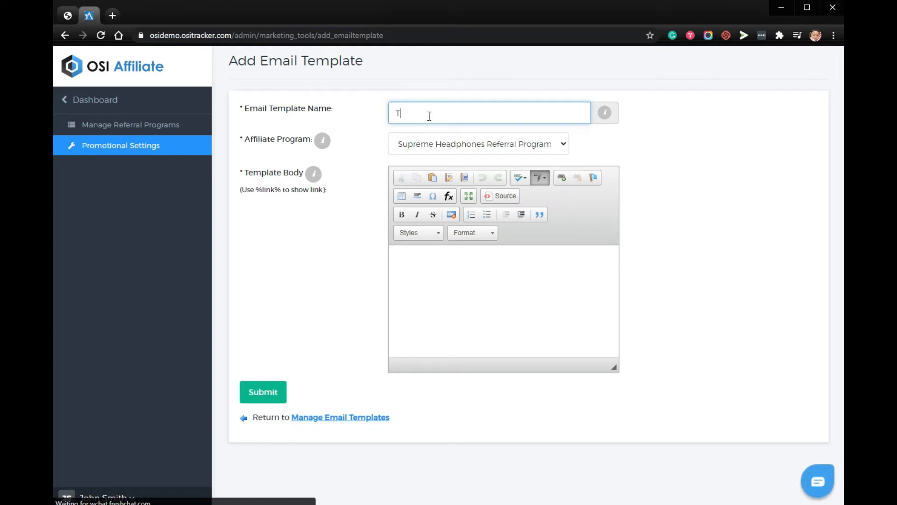
pyautogui.write('Test')
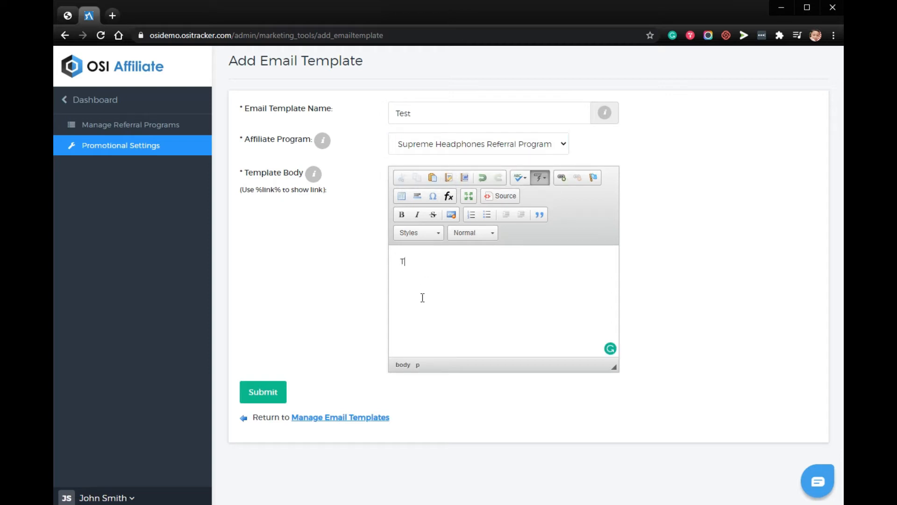
pyautogui.write('est')
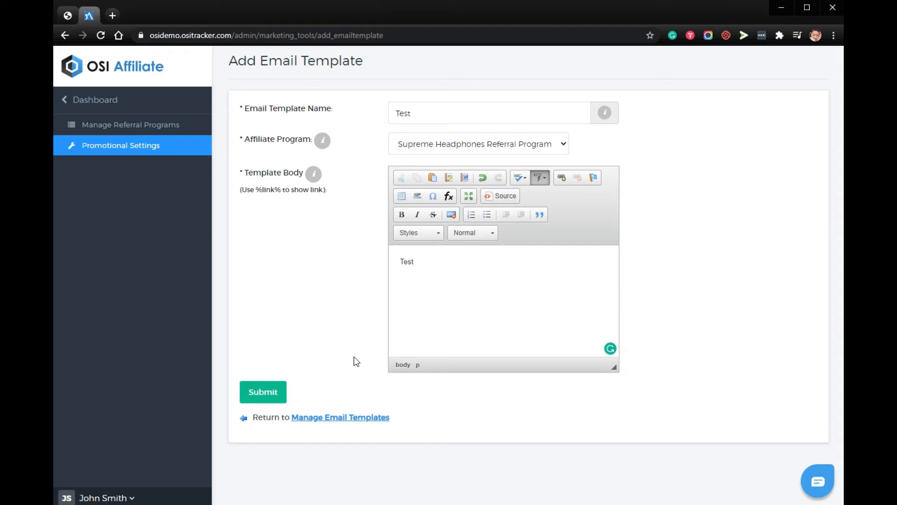
pyautogui.click(263, 392)
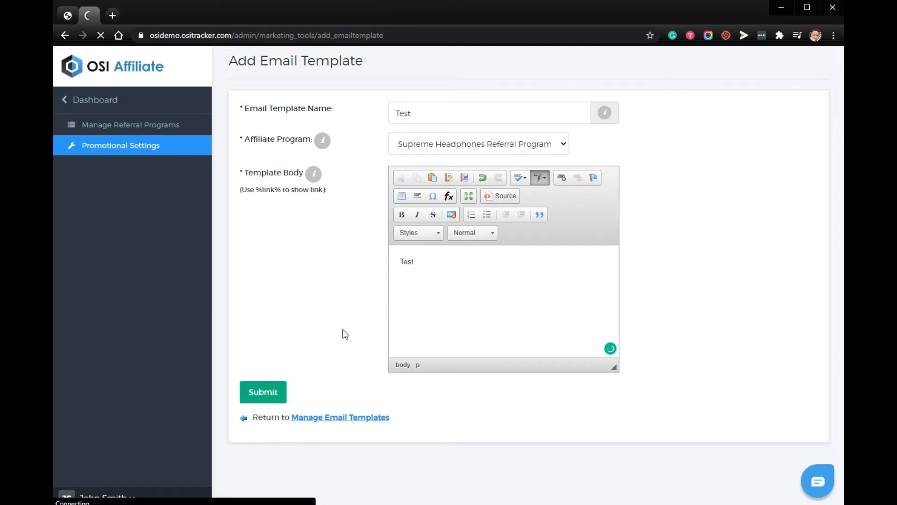
# - Submit the Test template and show page 2 of the Manage Users list
pyautogui.click(262, 391)
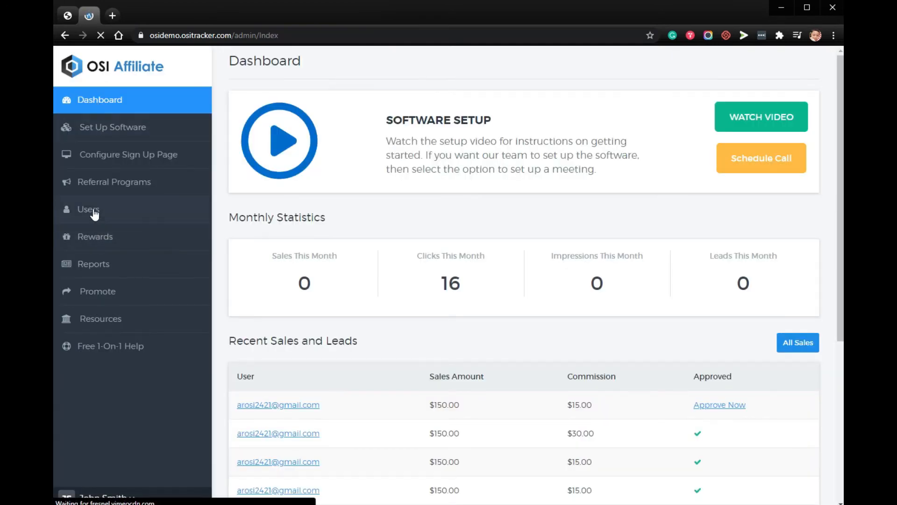
pyautogui.click(87, 208)
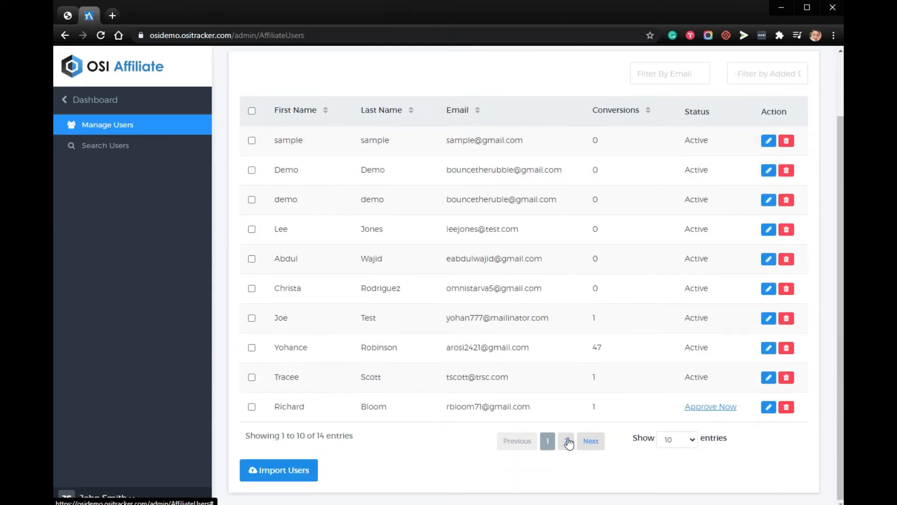
pyautogui.click(566, 440)
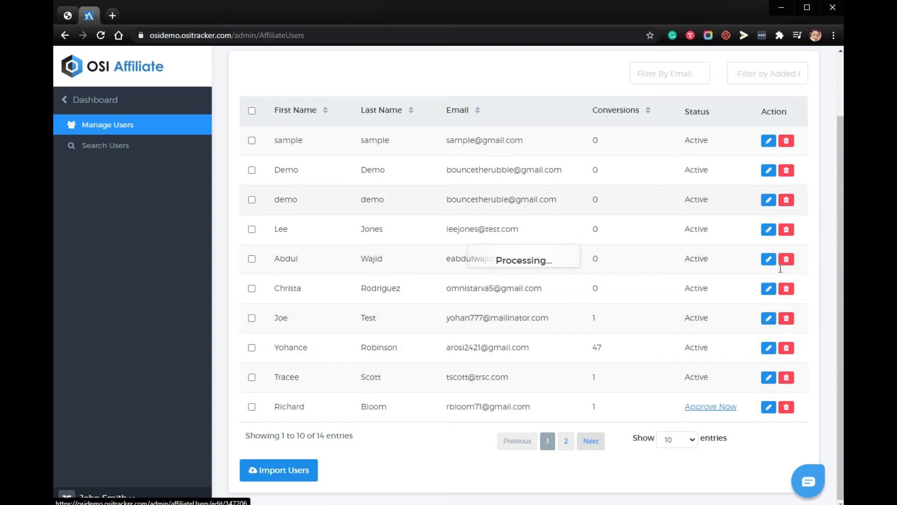
pyautogui.click(565, 440)
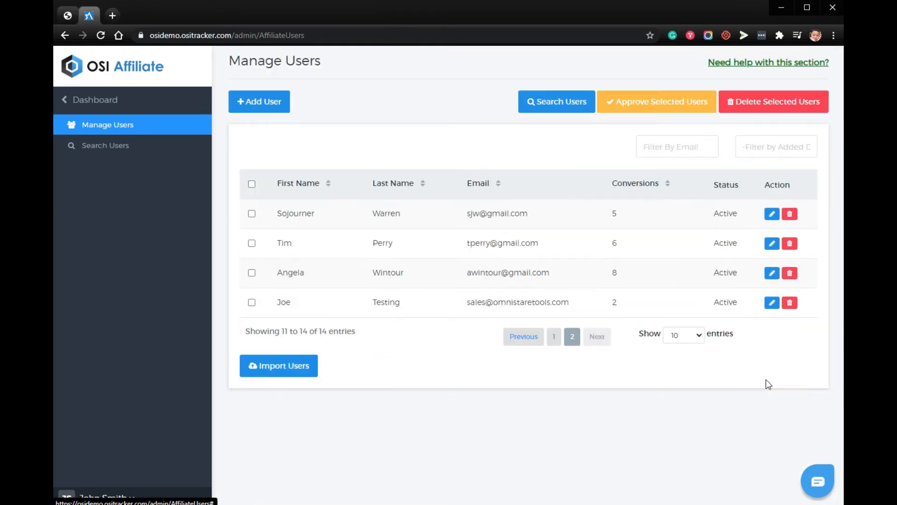
pyautogui.click(771, 272)
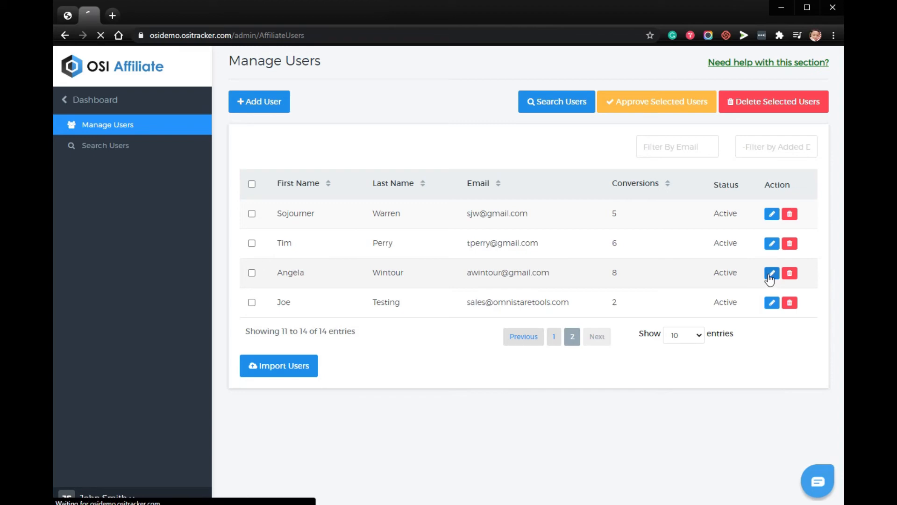
pyautogui.click(771, 273)
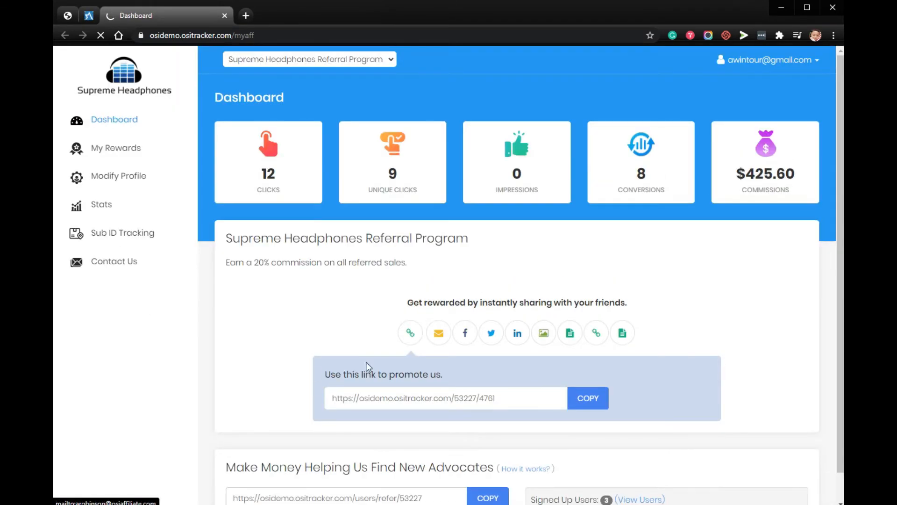
# - Show the affiliate's email share messages with the new 'Test' template below the default one
pyautogui.click(438, 333)
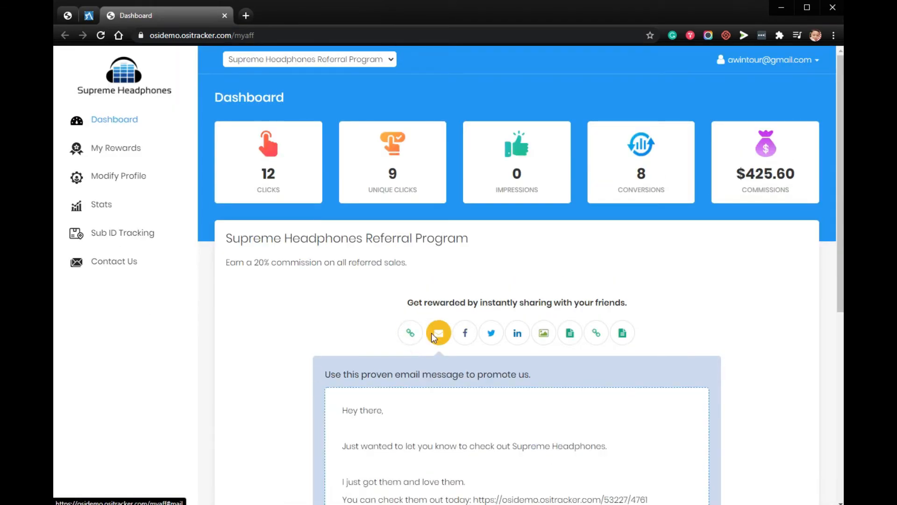
pyautogui.scroll(-3)
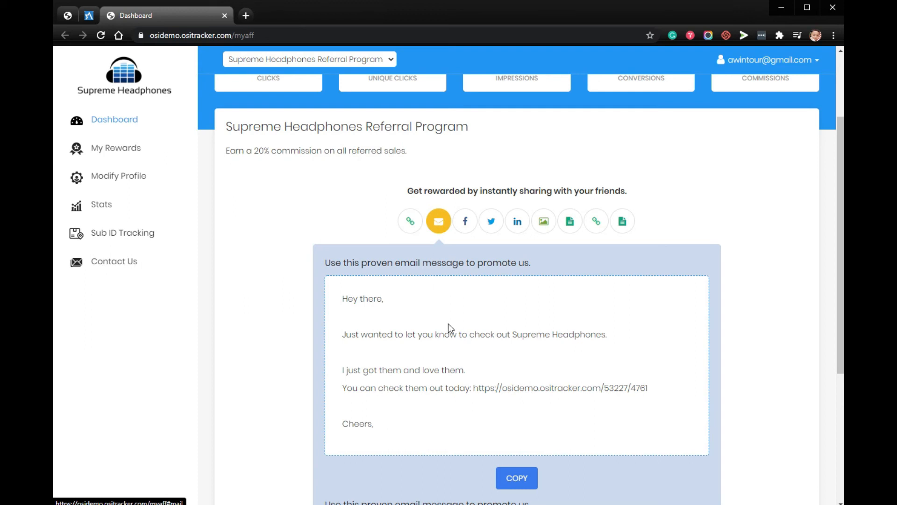
pyautogui.scroll(-3)
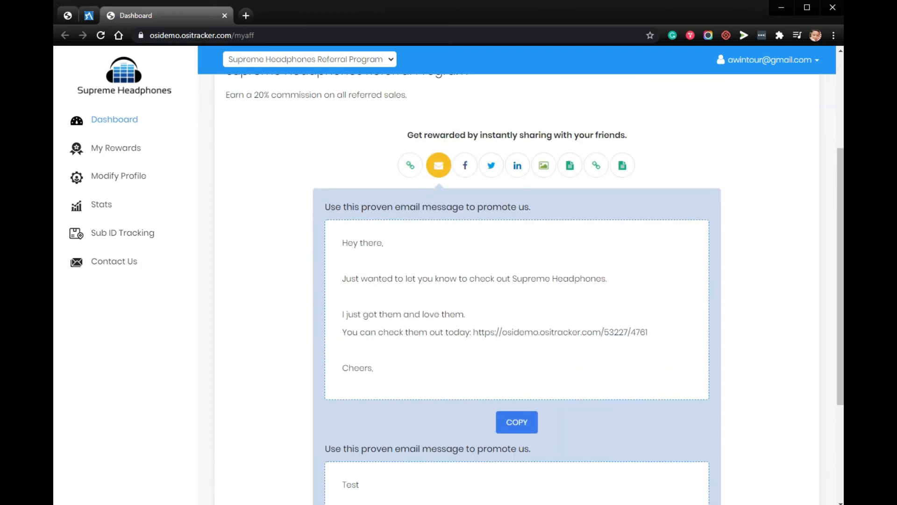